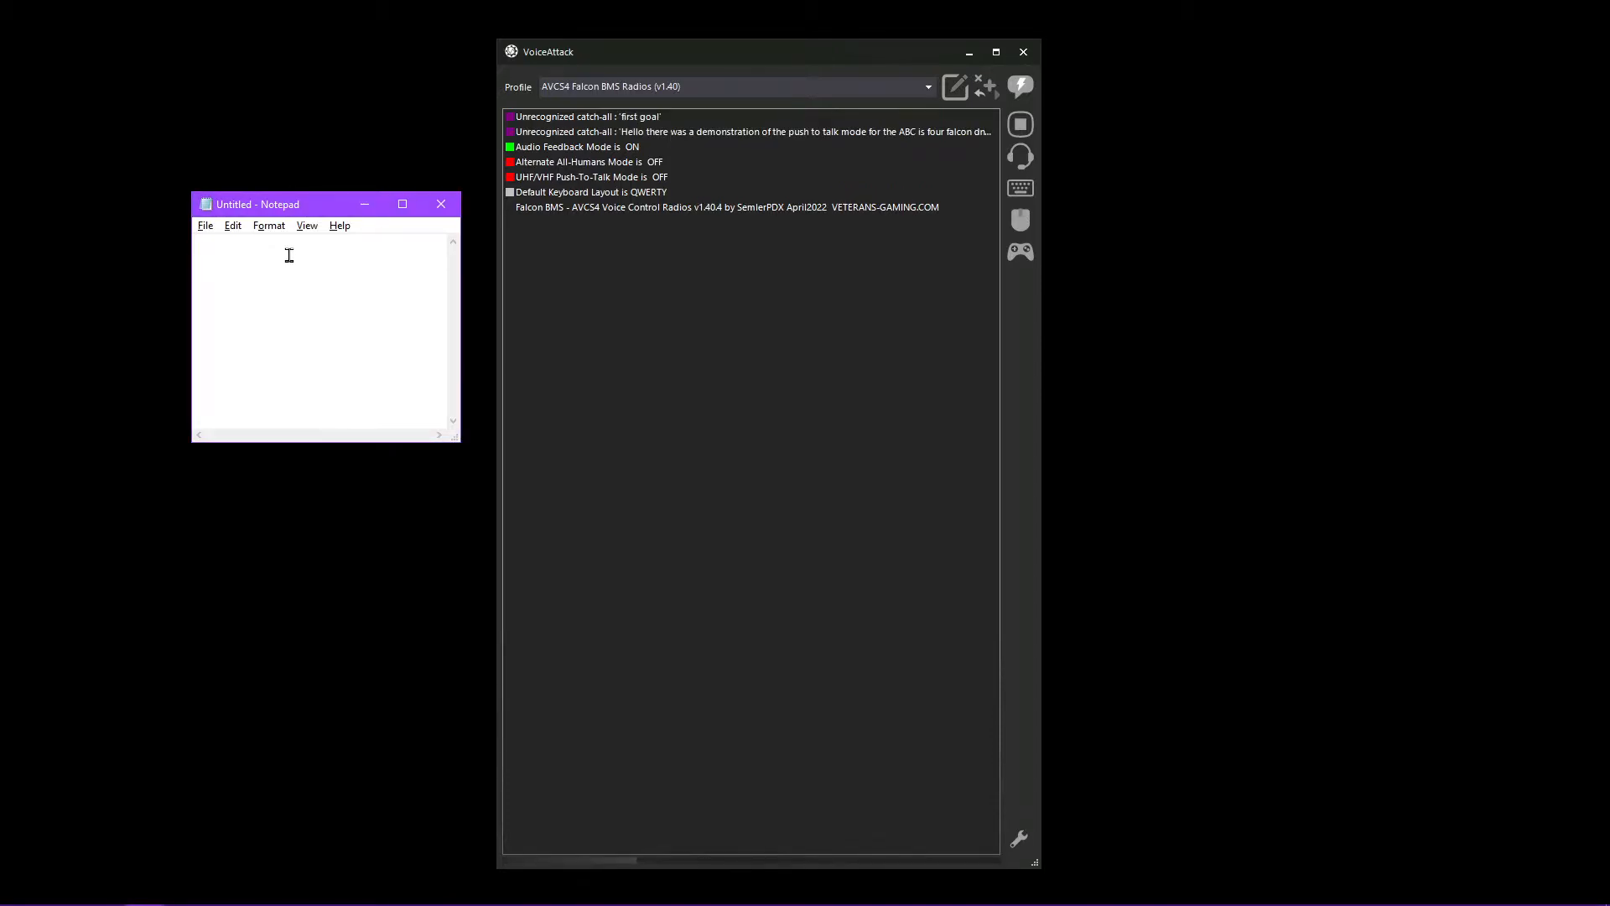
pyautogui.moveTo(297, 264)
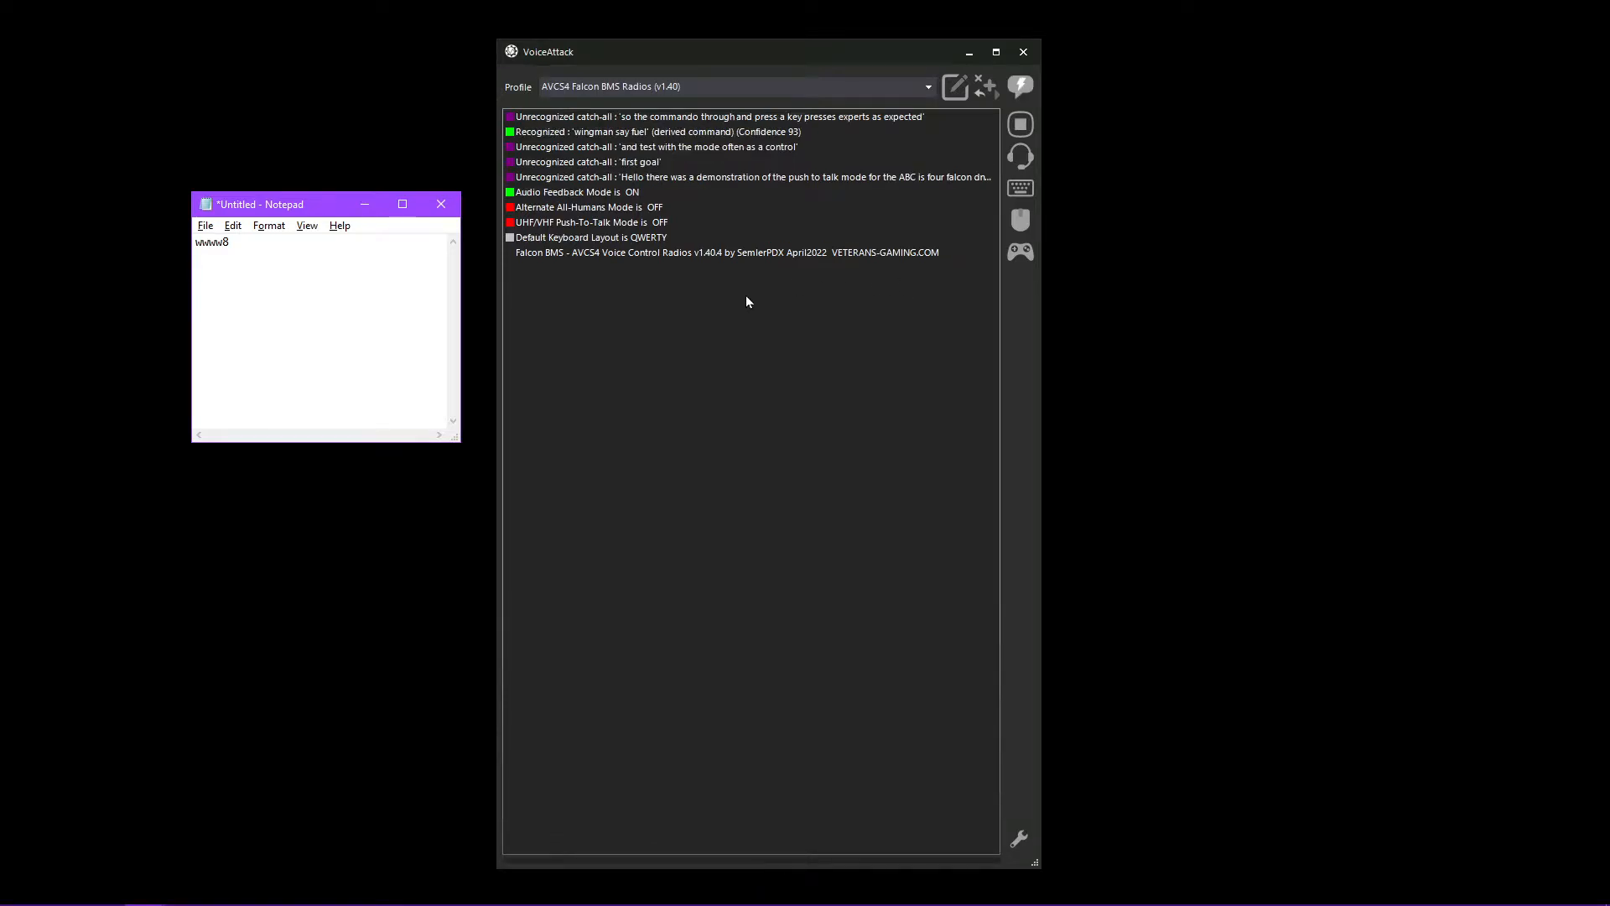
# Confirm enabling push-to-talk mode with Shift as the PTT key
pyautogui.press('Enter')
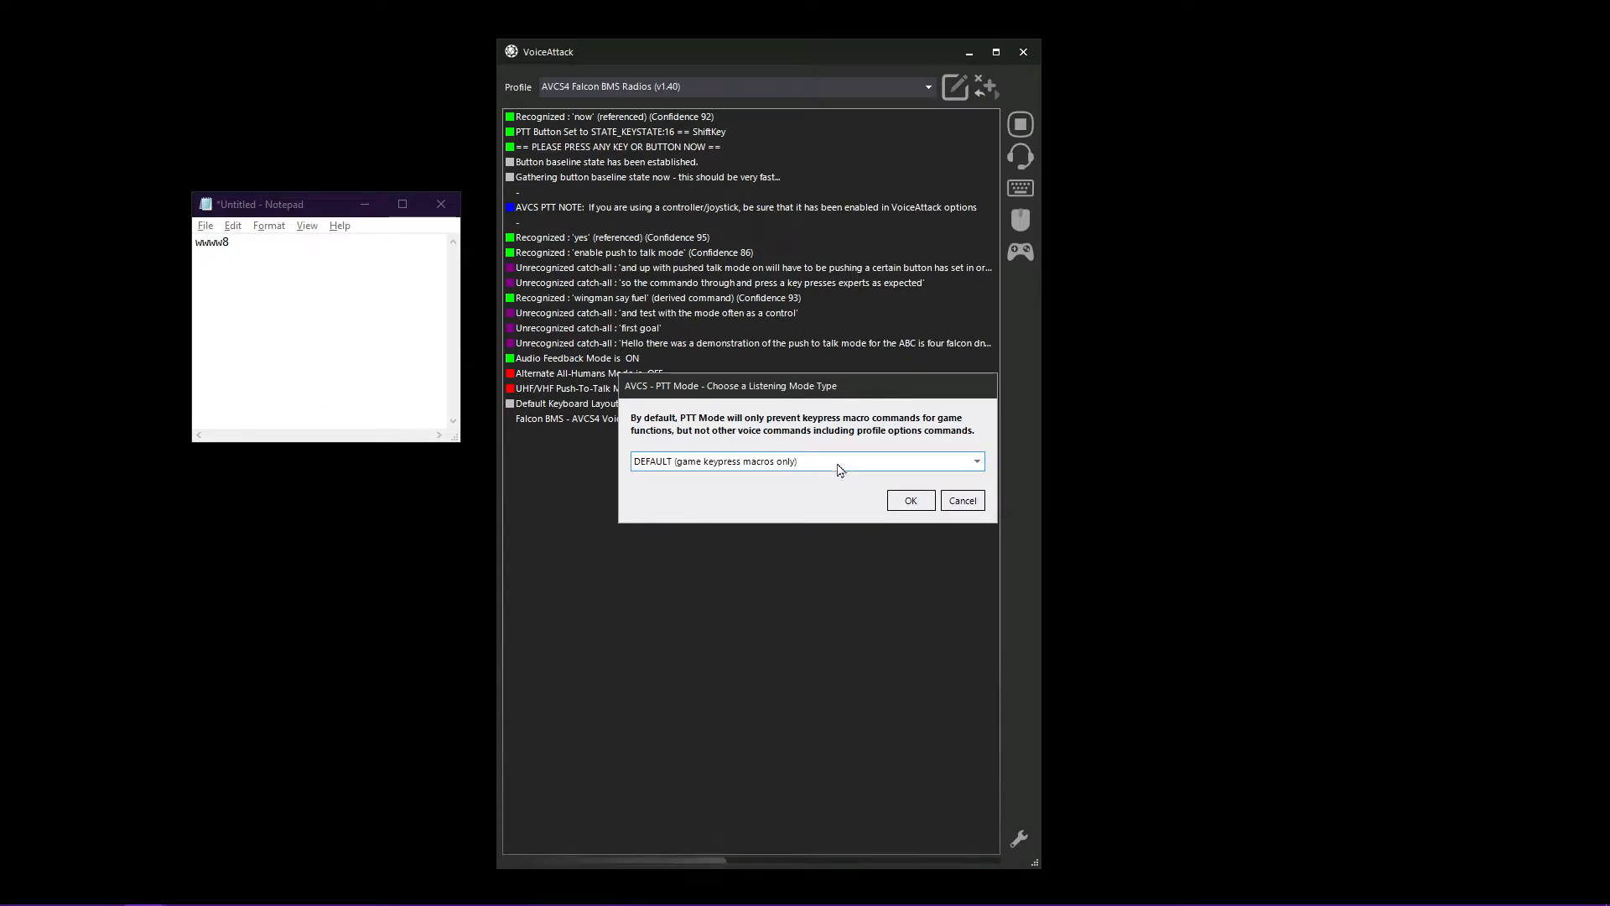
# Keep the DEFAULT listening mode (game keypress macros only) and confirm
pyautogui.click(805, 460)
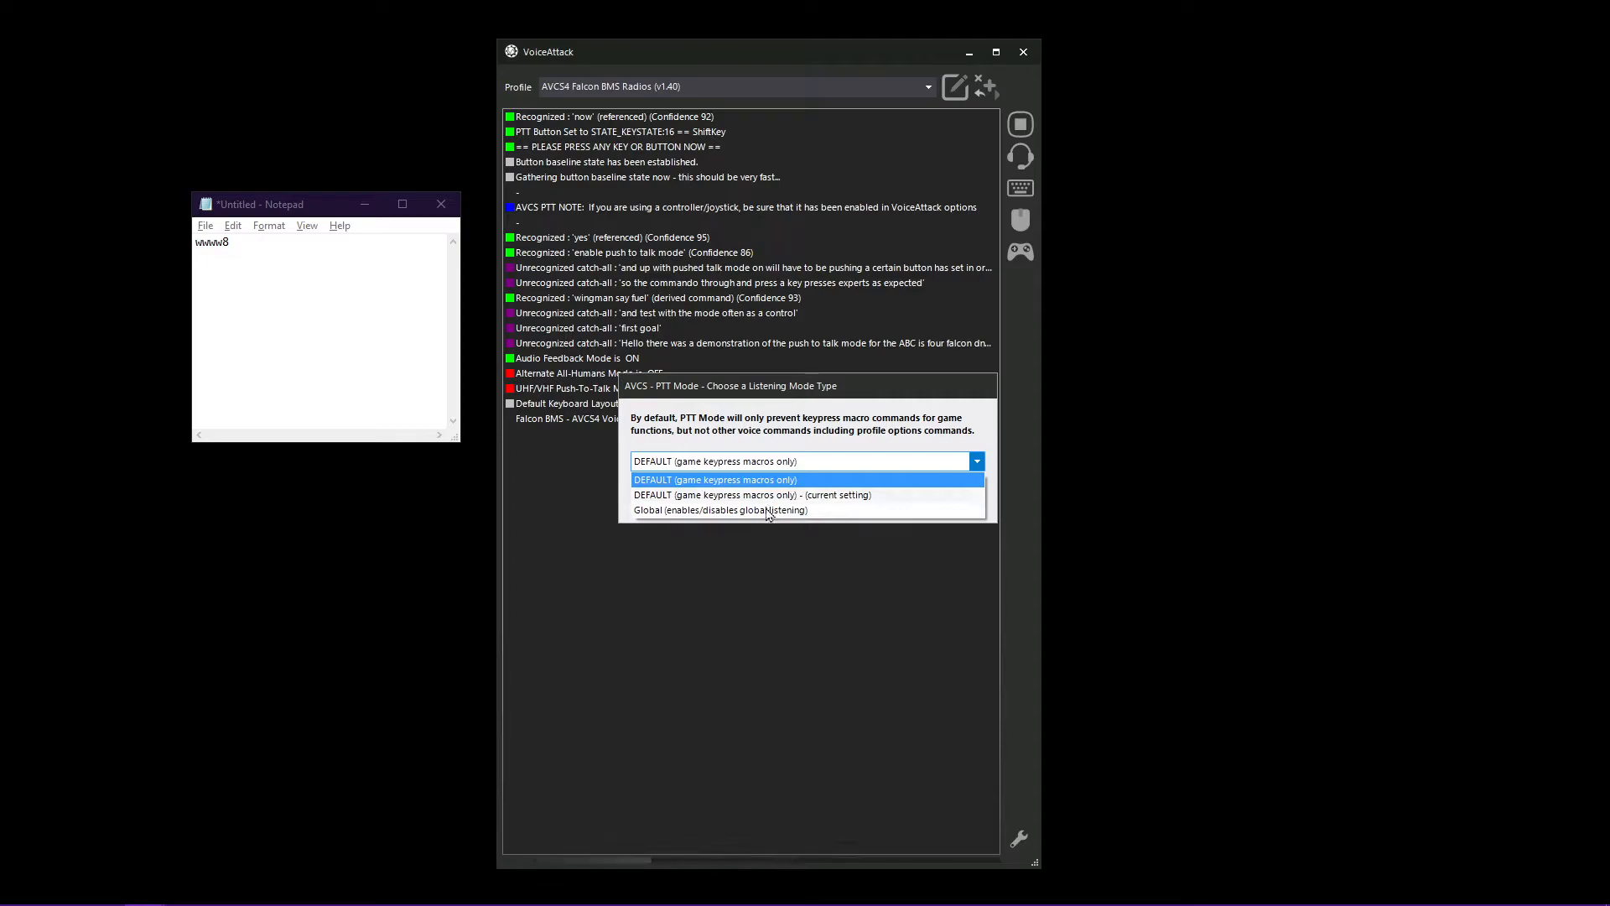
pyautogui.click(720, 511)
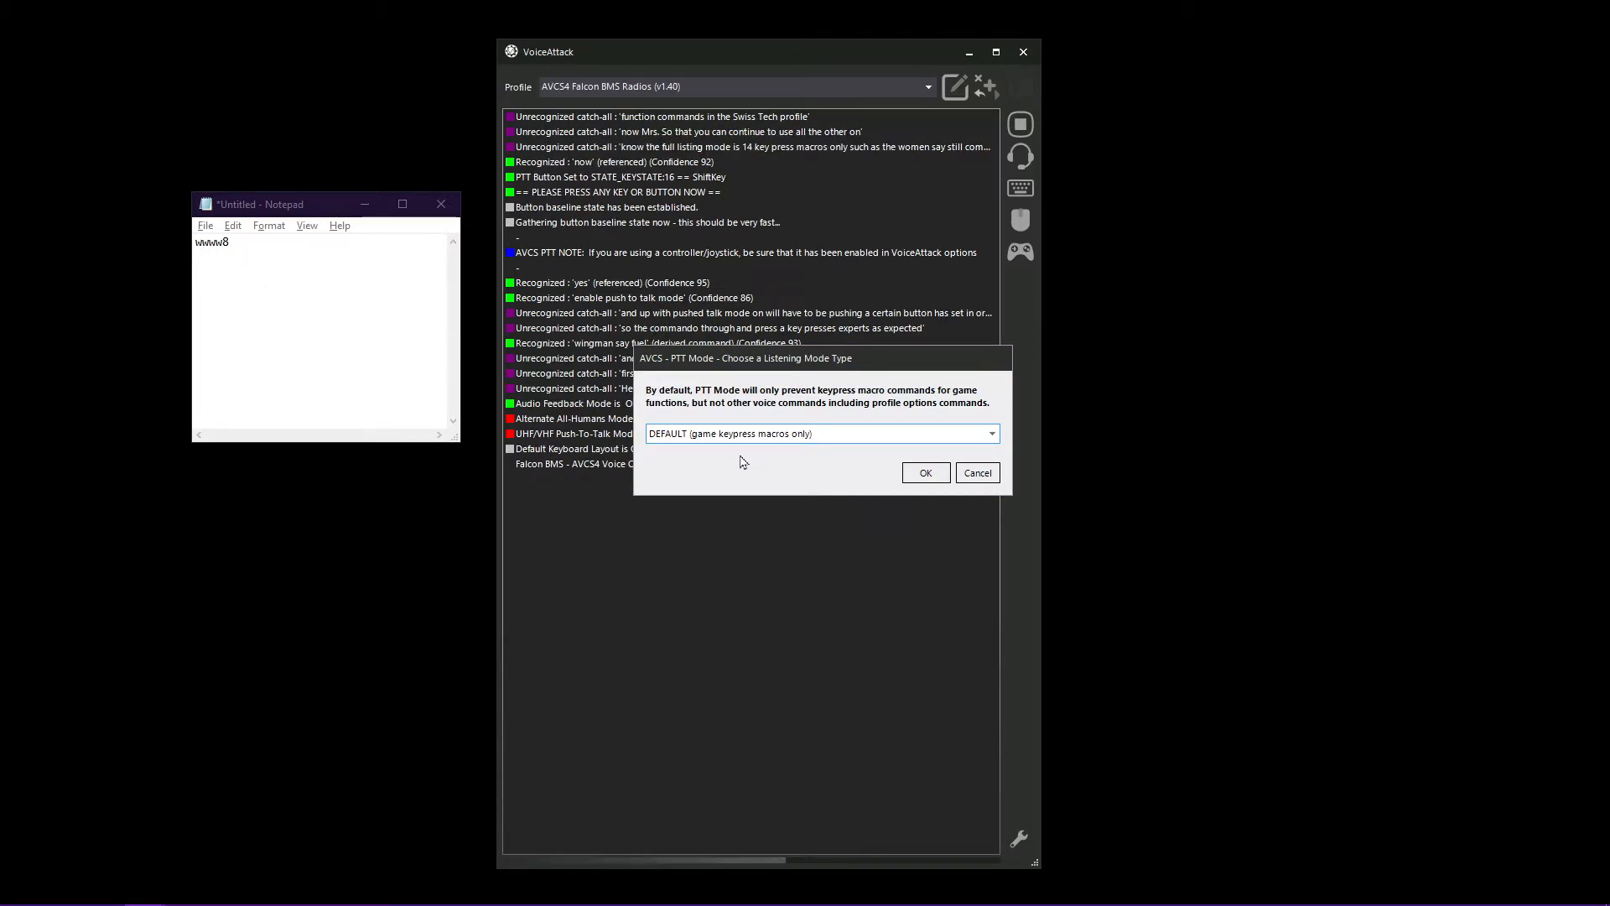
pyautogui.click(923, 472)
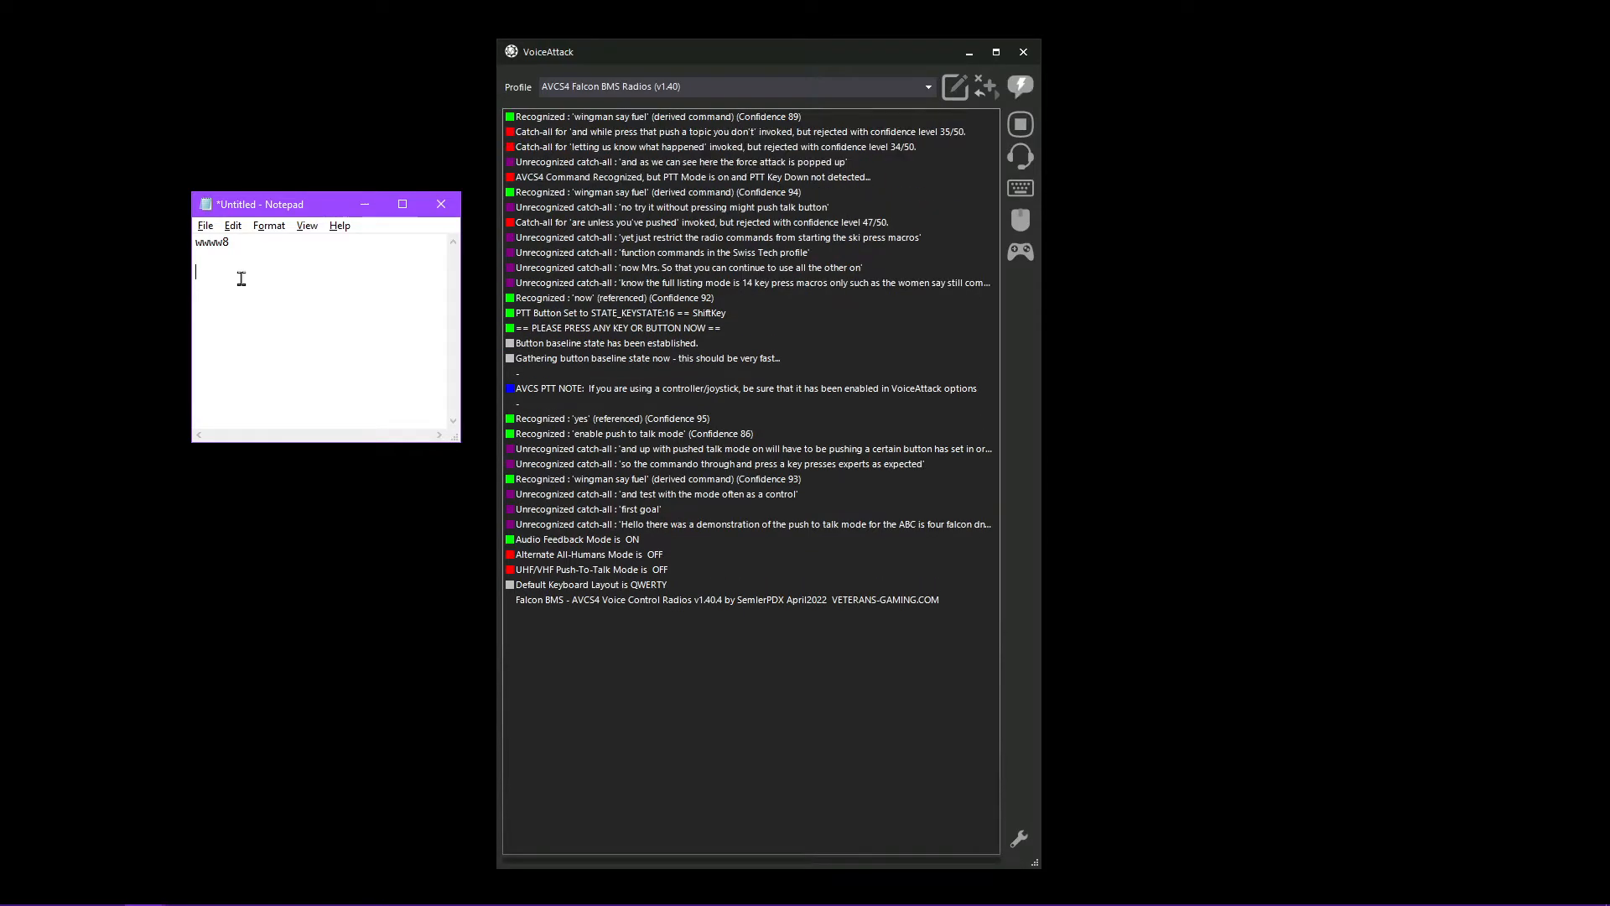
# Test 'wingman say fuel' without and with Shift held, adding fuel output in Notepad
pyautogui.write('wwww8')
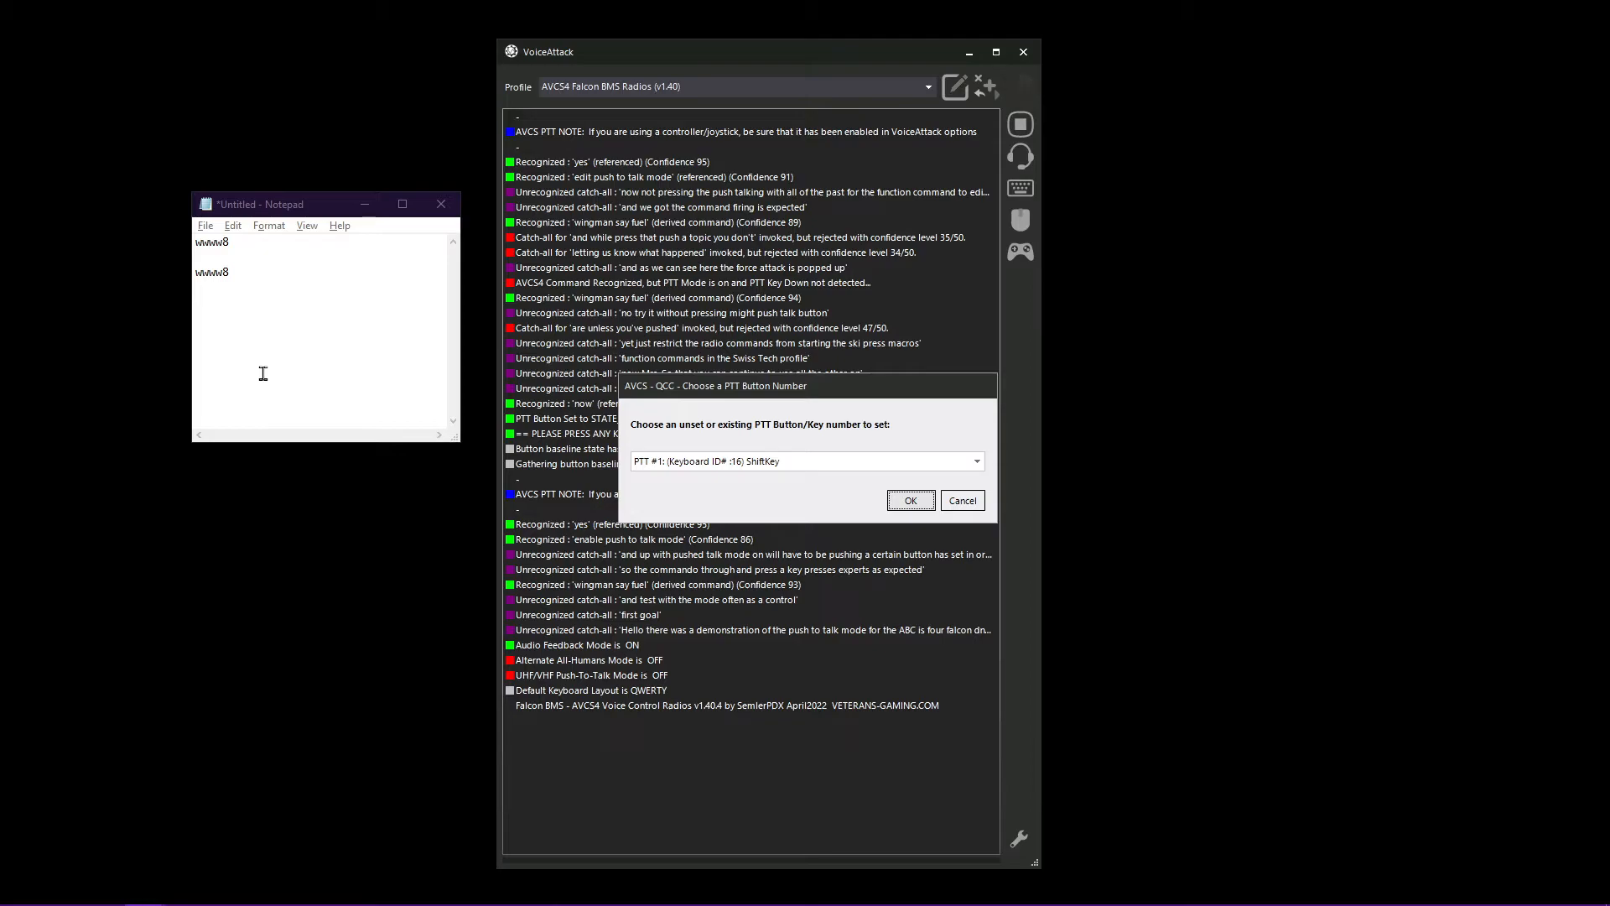
pyautogui.moveTo(872, 453)
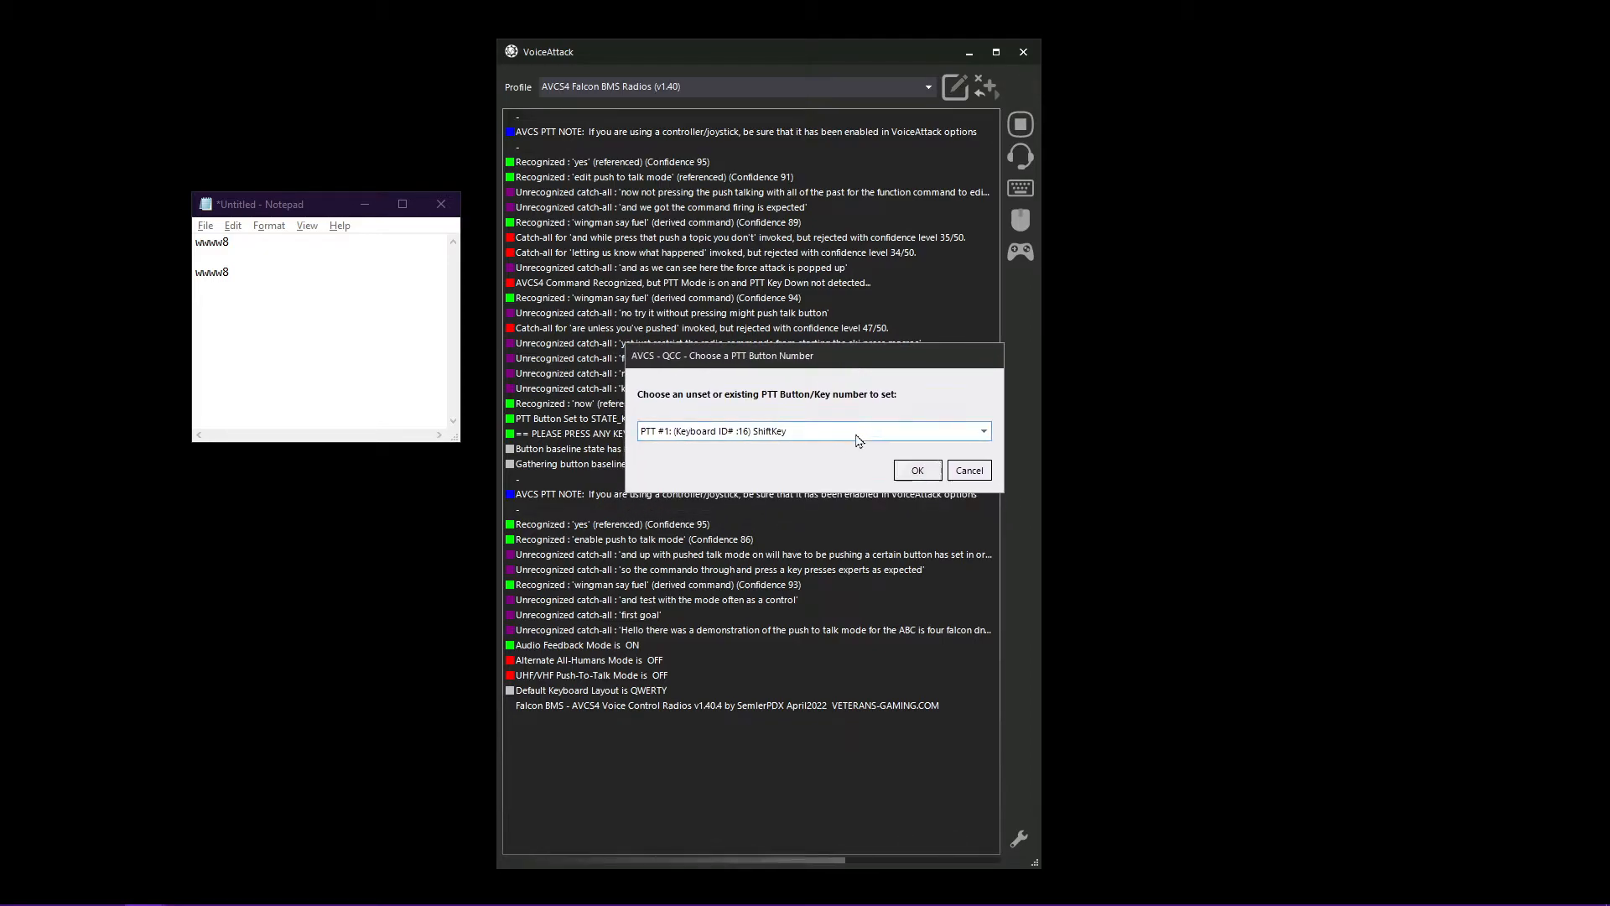
pyautogui.moveTo(966, 476)
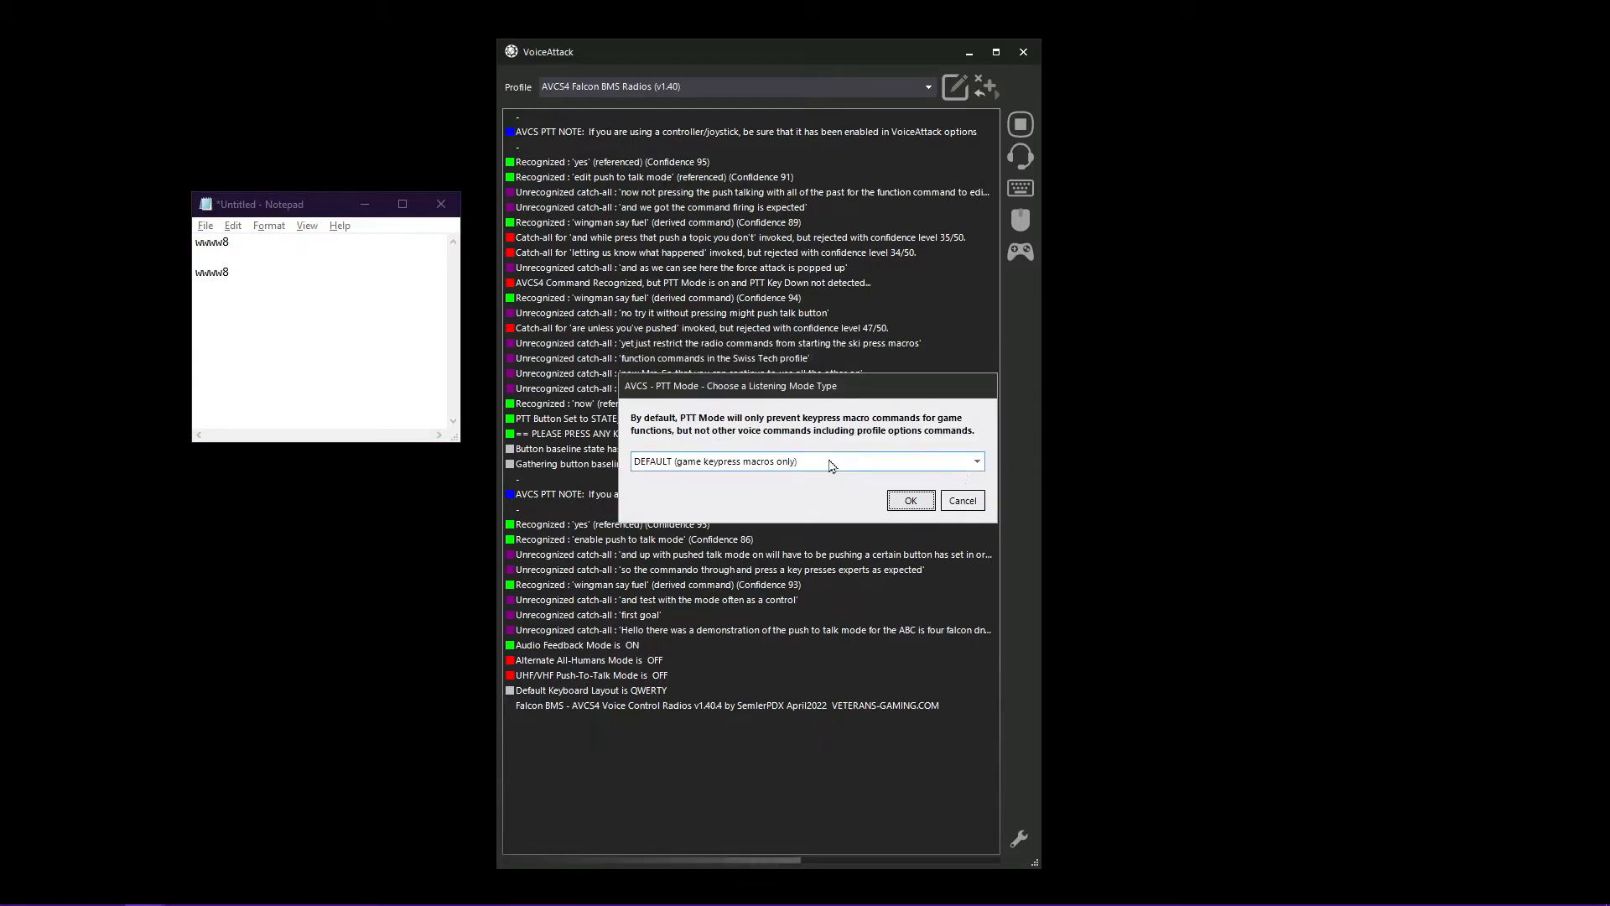
# Choose the Global listening mode for push-to-talk and confirm
pyautogui.click(975, 462)
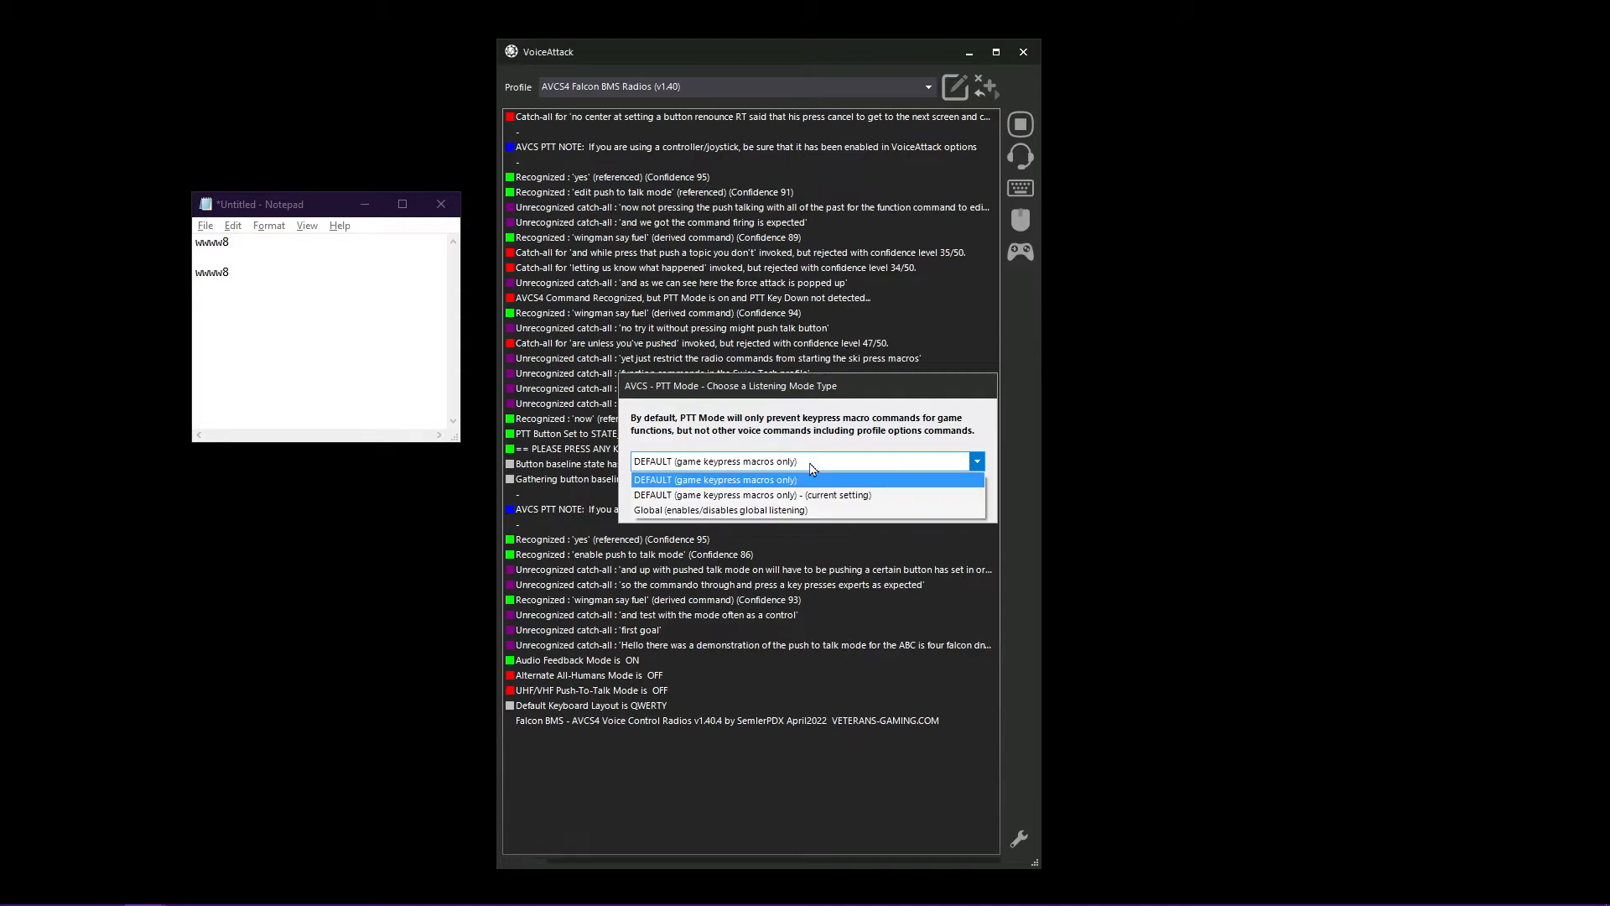
pyautogui.click(721, 511)
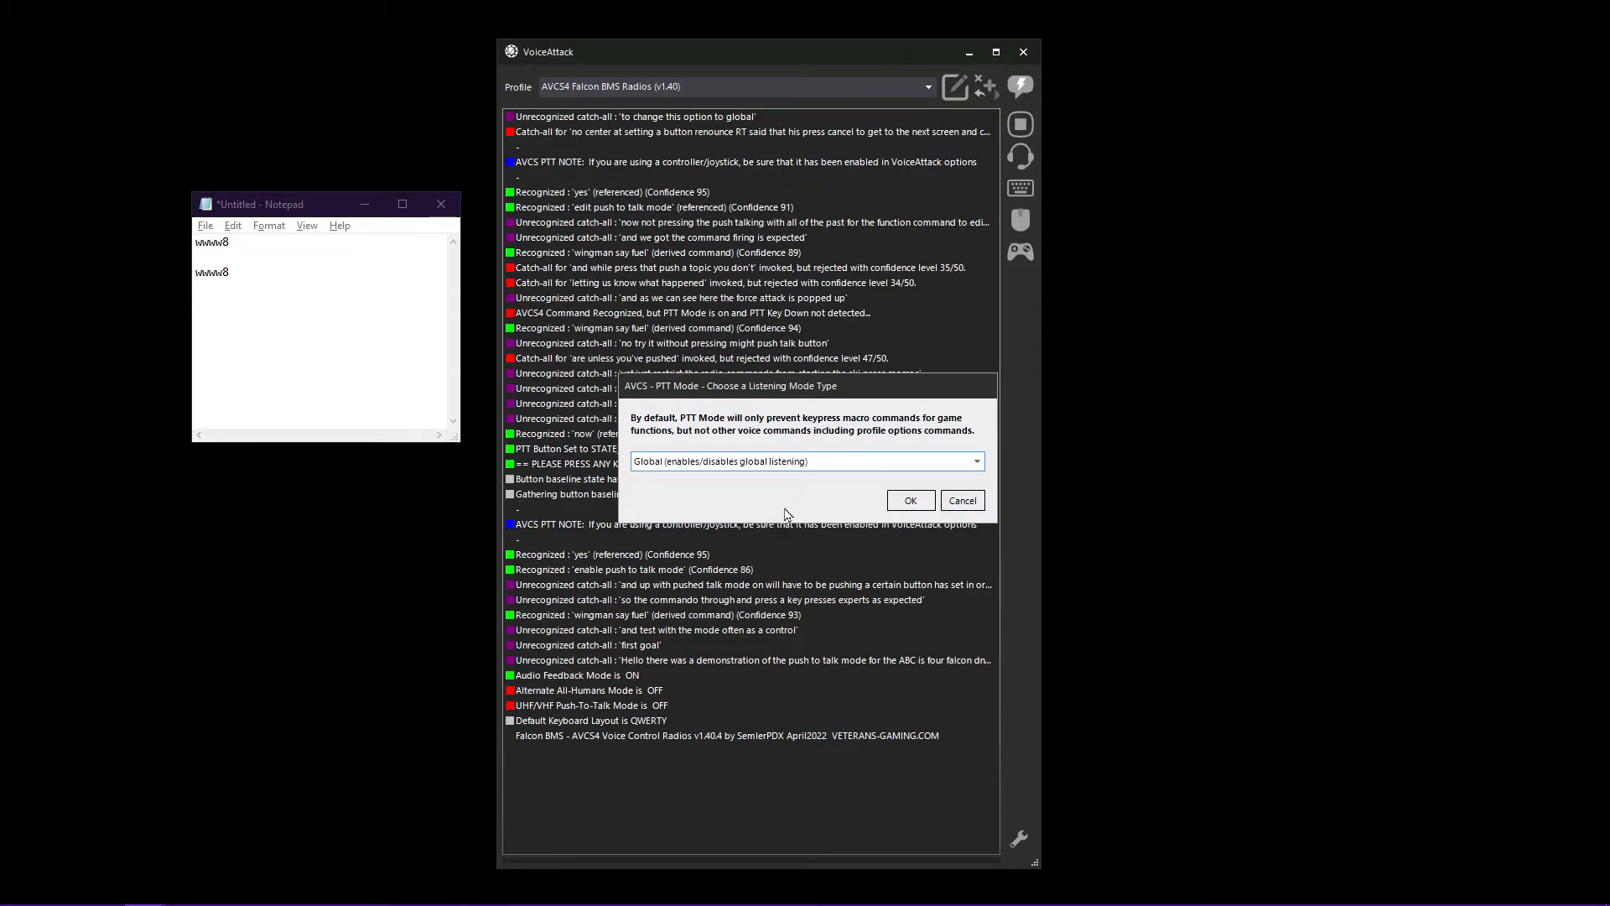
pyautogui.click(907, 500)
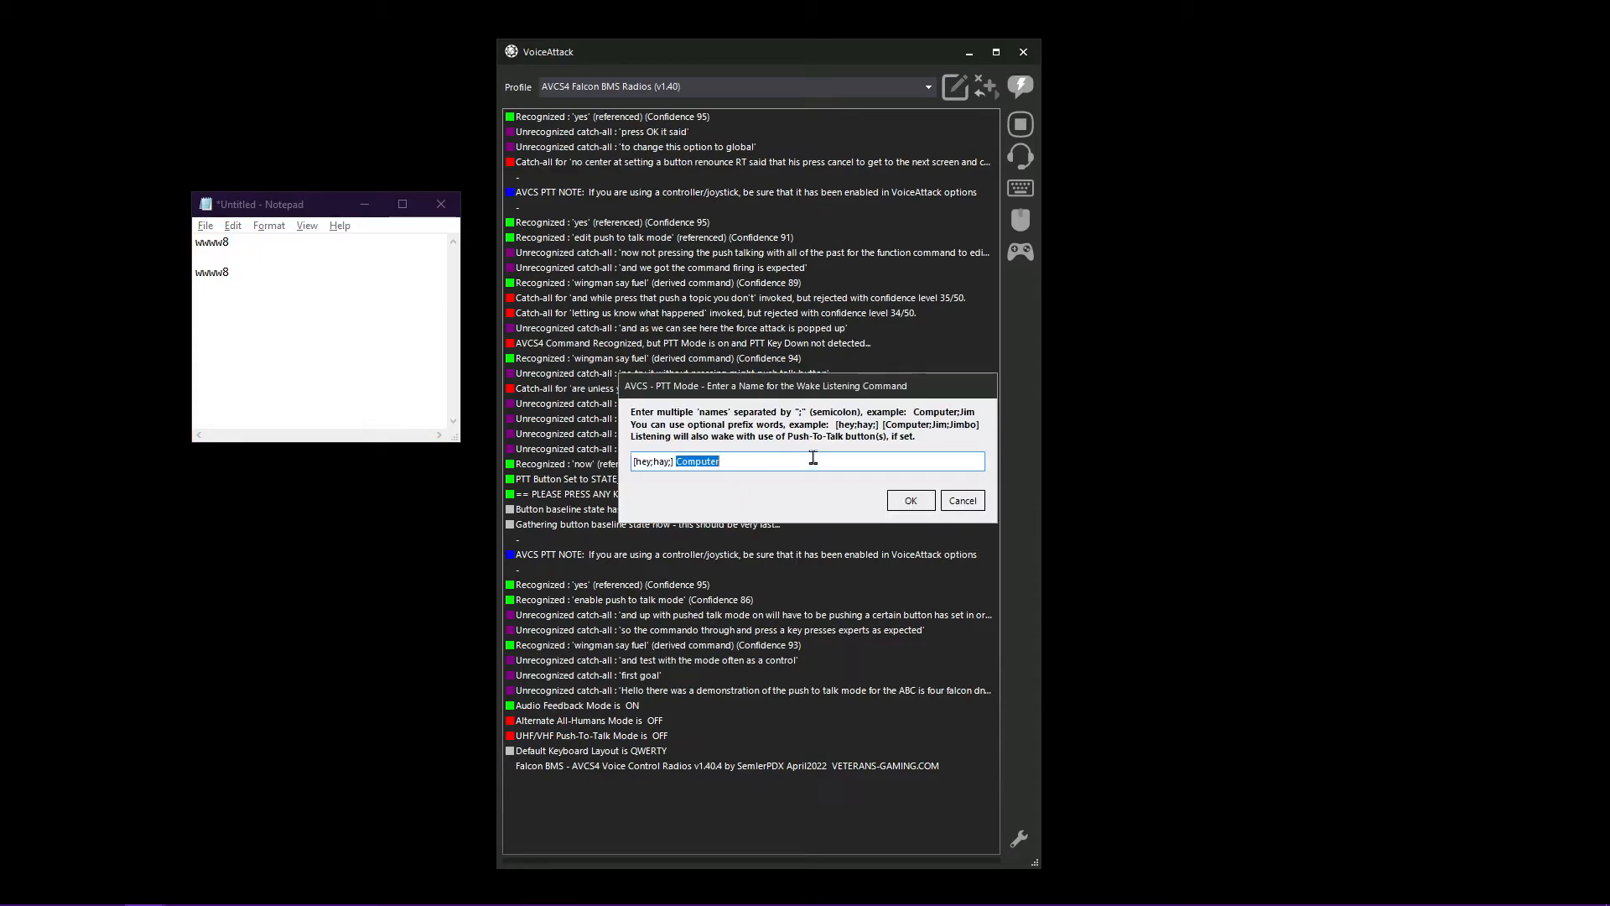
# Rename the wake listening command from 'Computer' to 'Malcolm' and confirm
pyautogui.write('Malcolm')
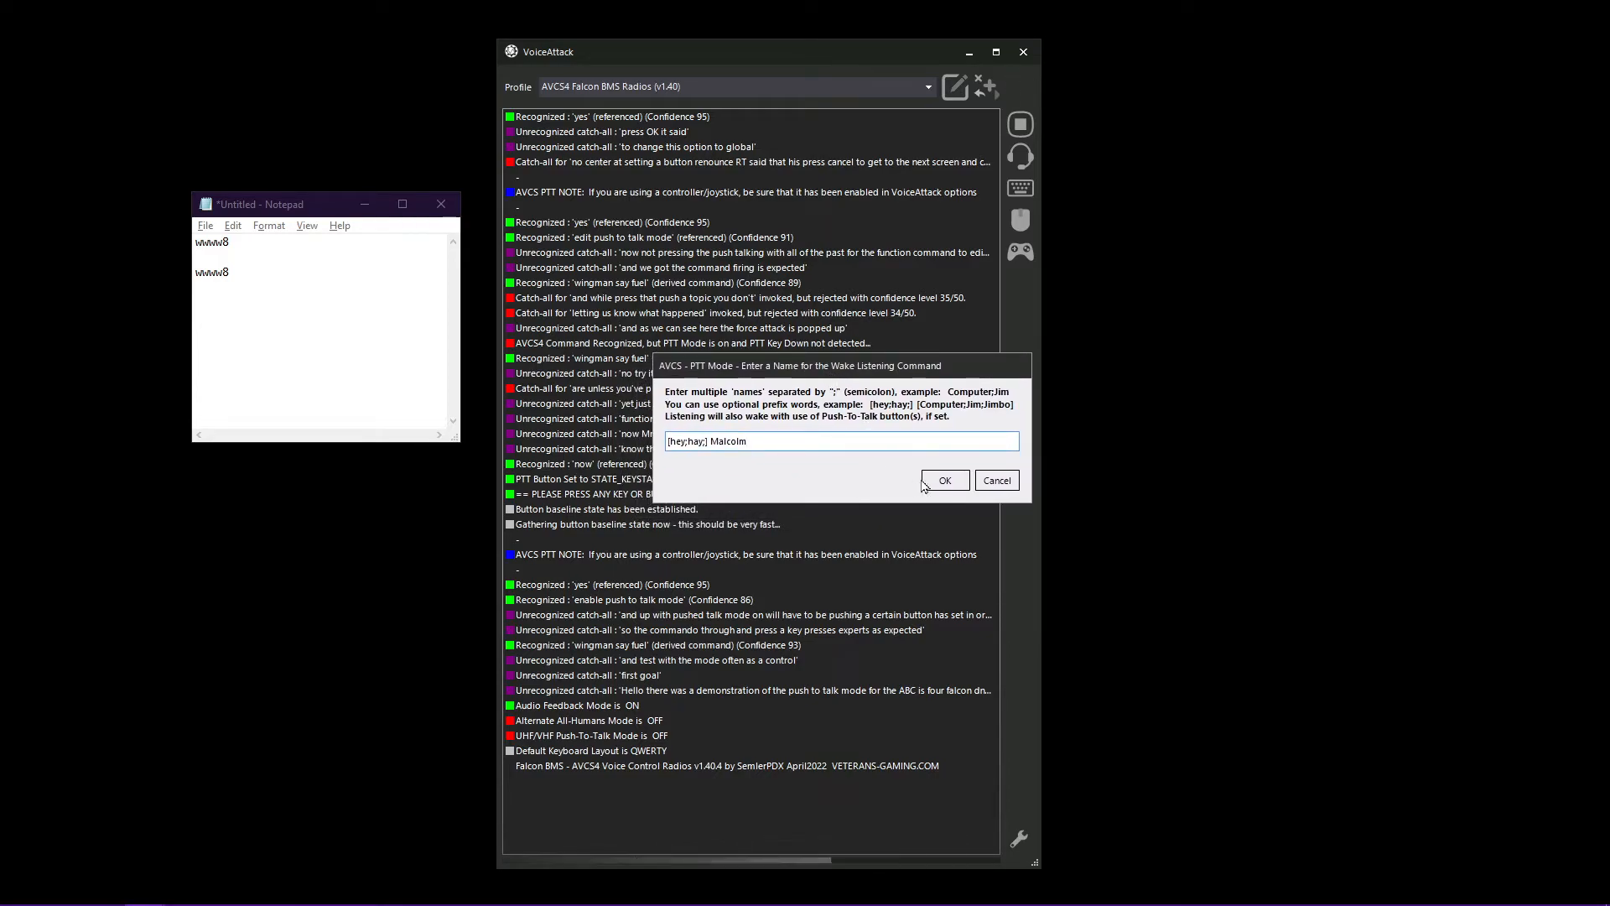
pyautogui.click(319, 298)
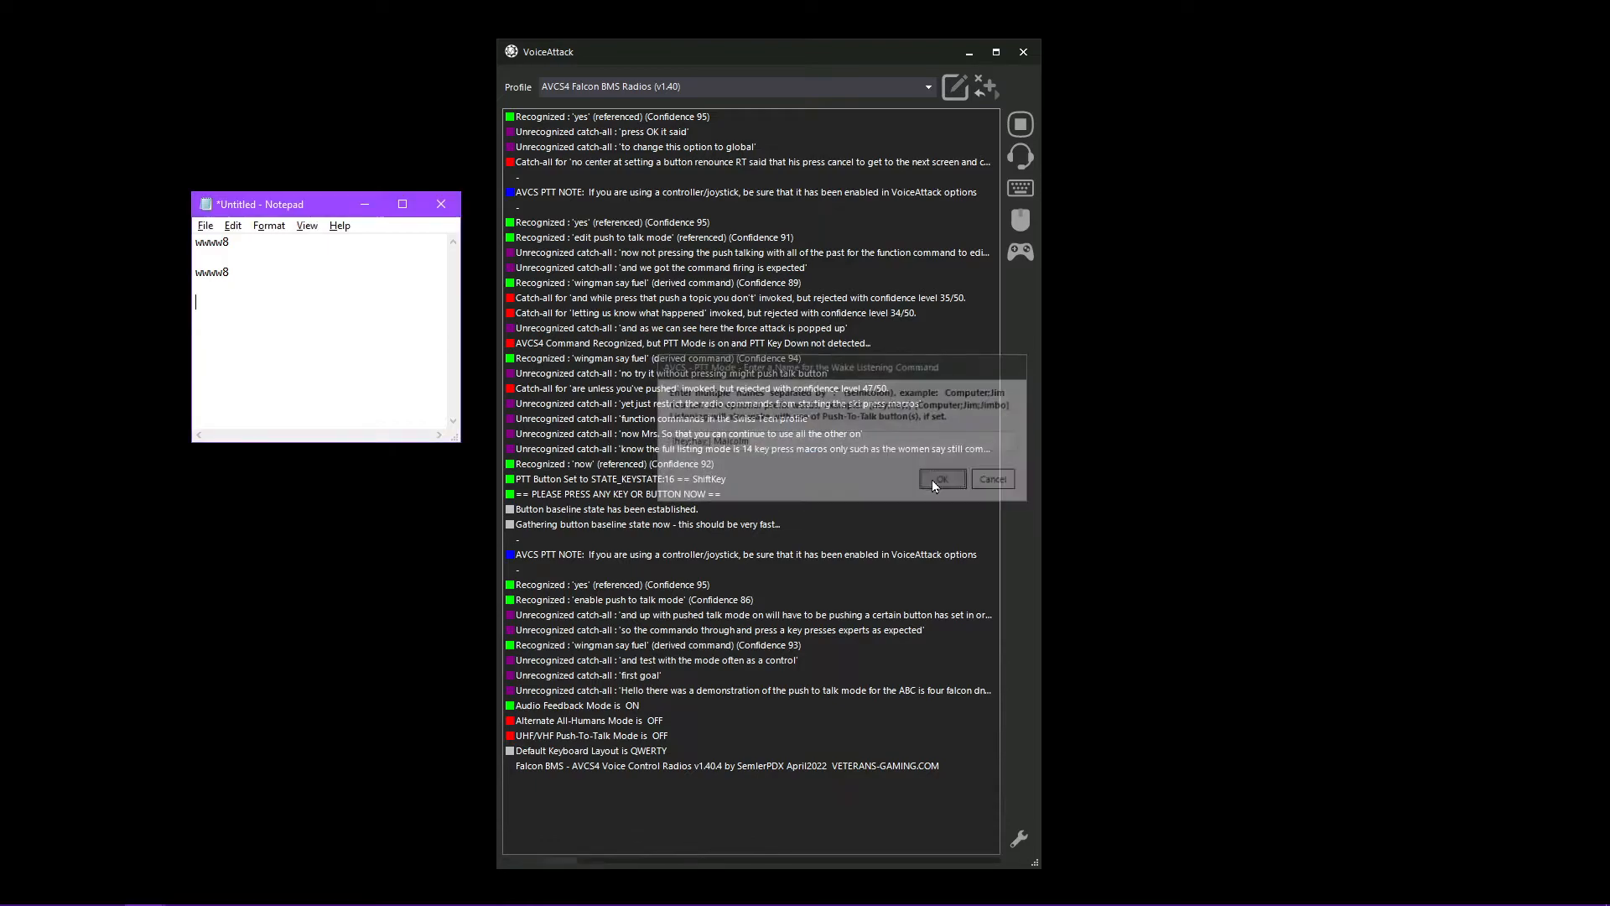
pyautogui.click(939, 478)
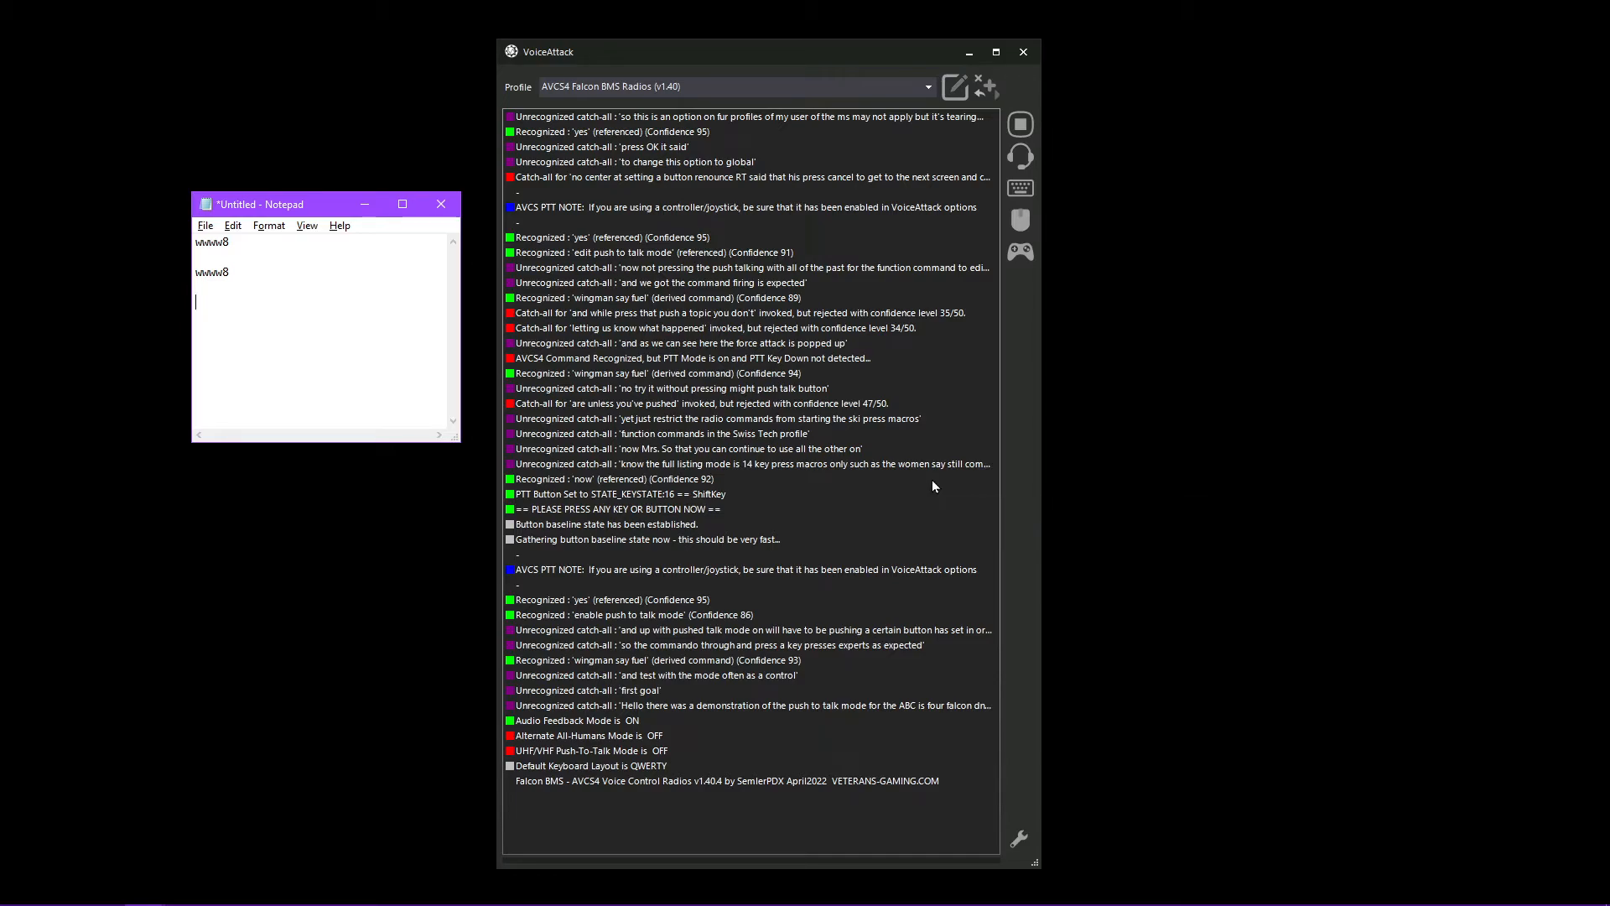
pyautogui.moveTo(868, 382)
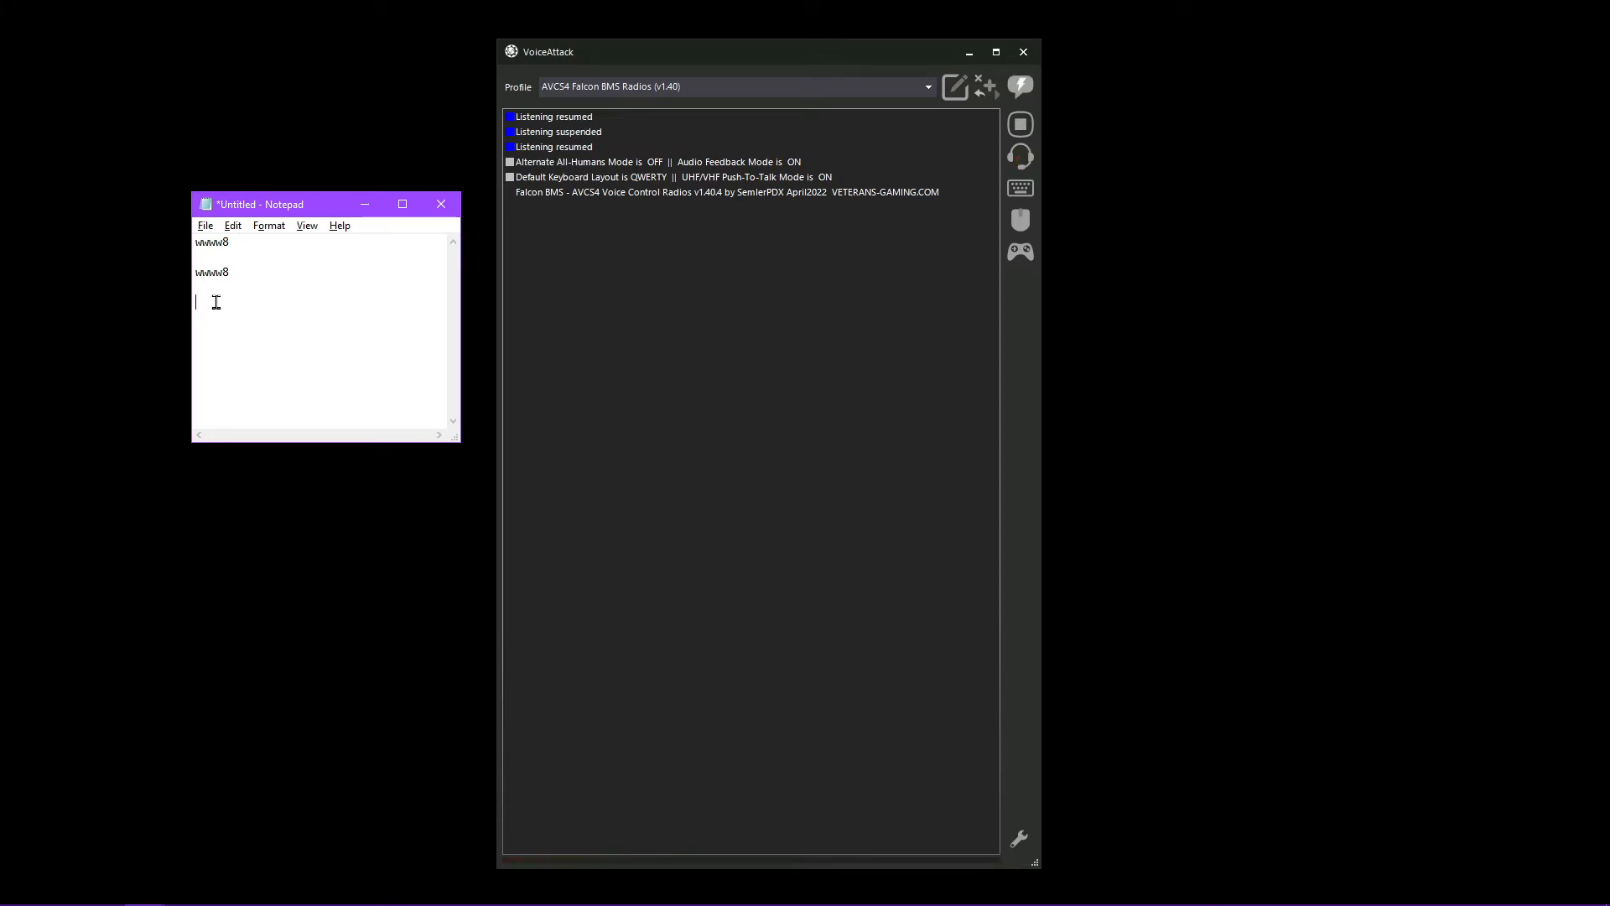
# Run the fuel command twice with Shift held, starting a new Notepad line between tests
pyautogui.write('w')
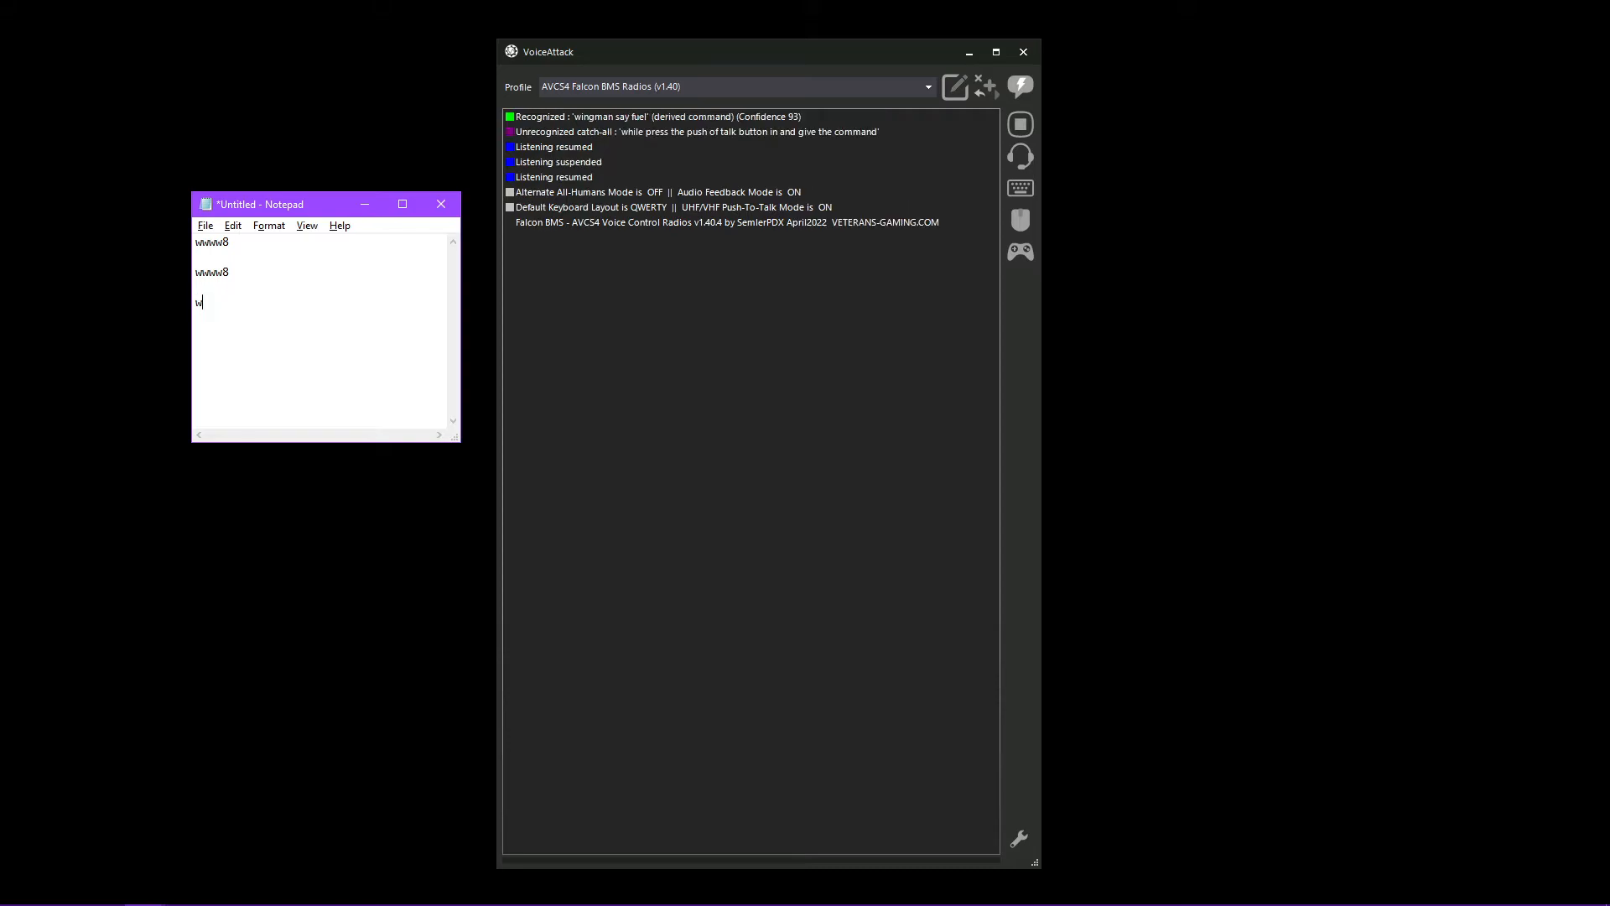
pyautogui.write('wwww8')
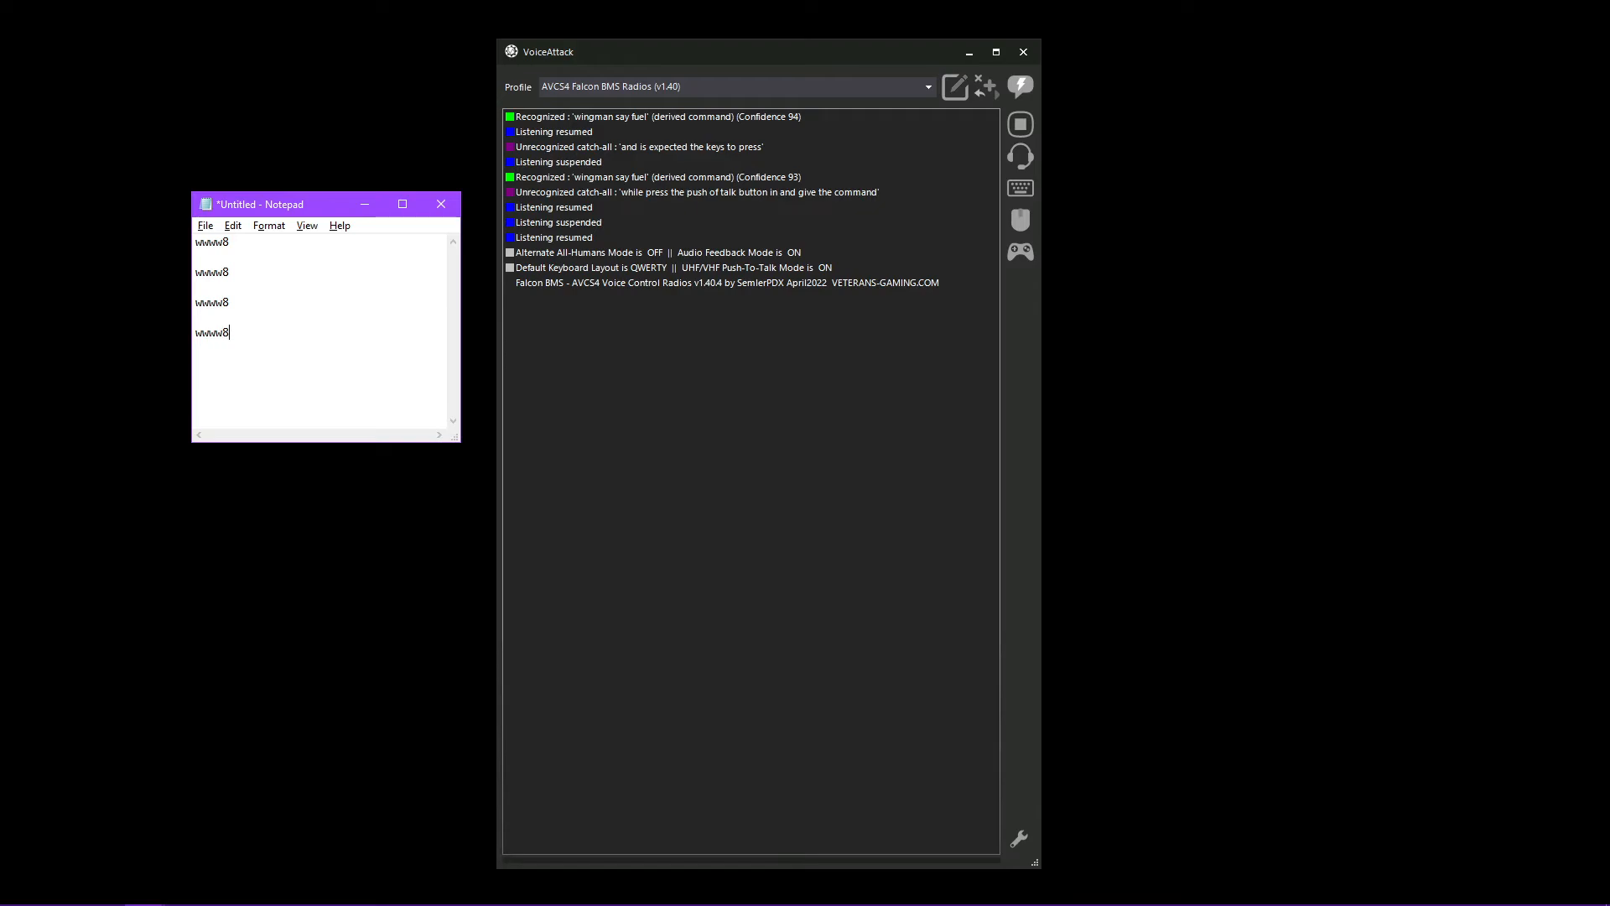
pyautogui.press('enter')
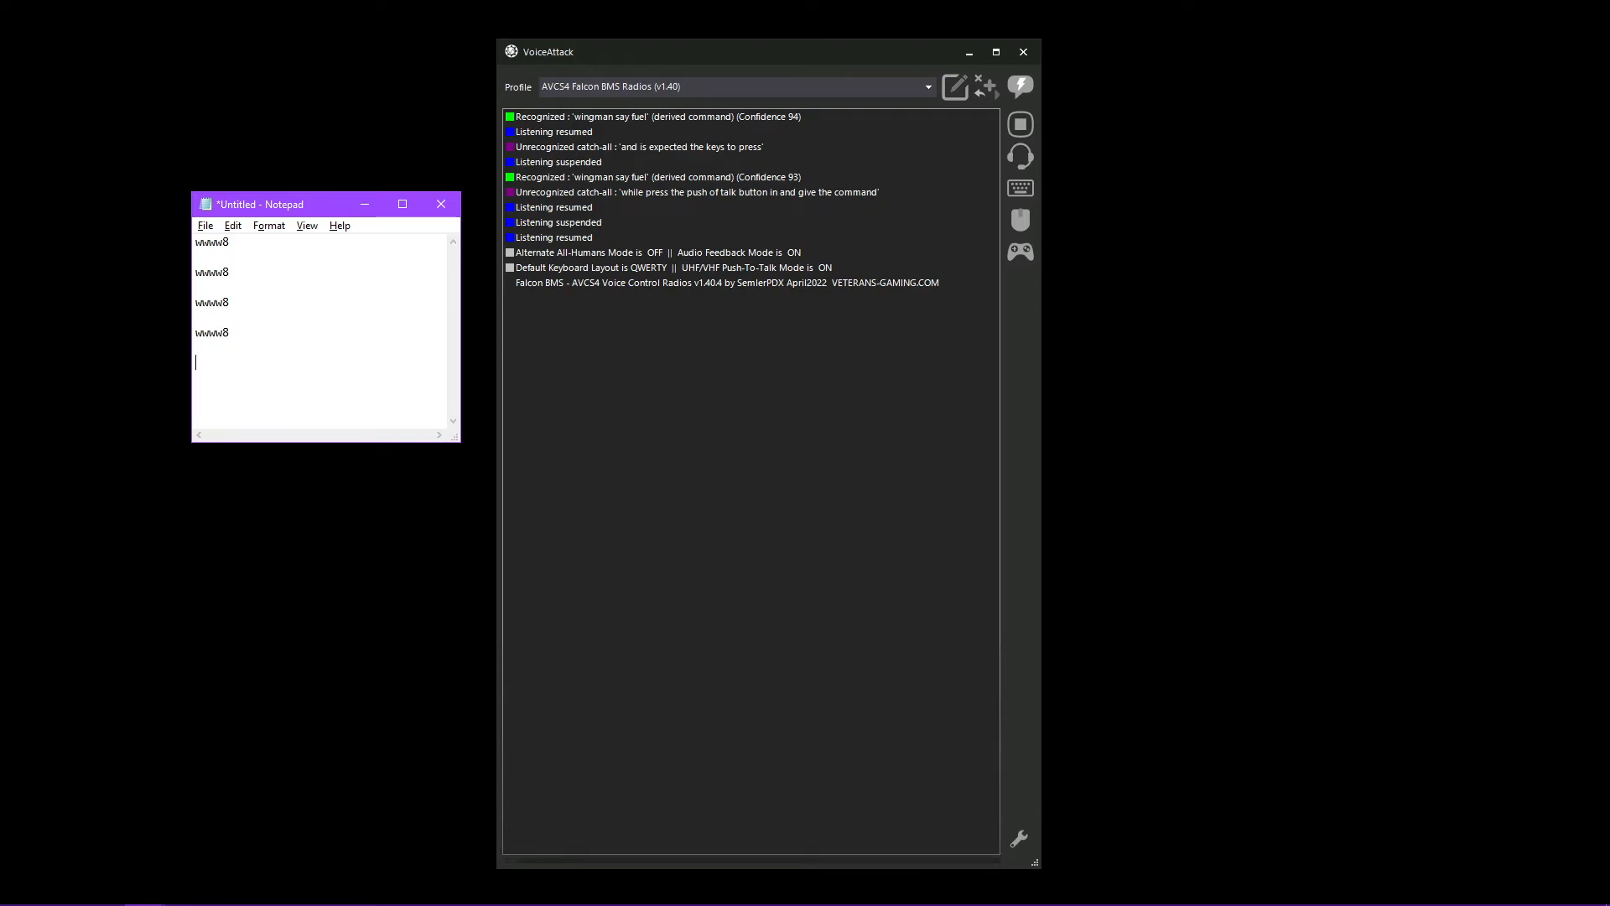
pyautogui.click(1019, 86)
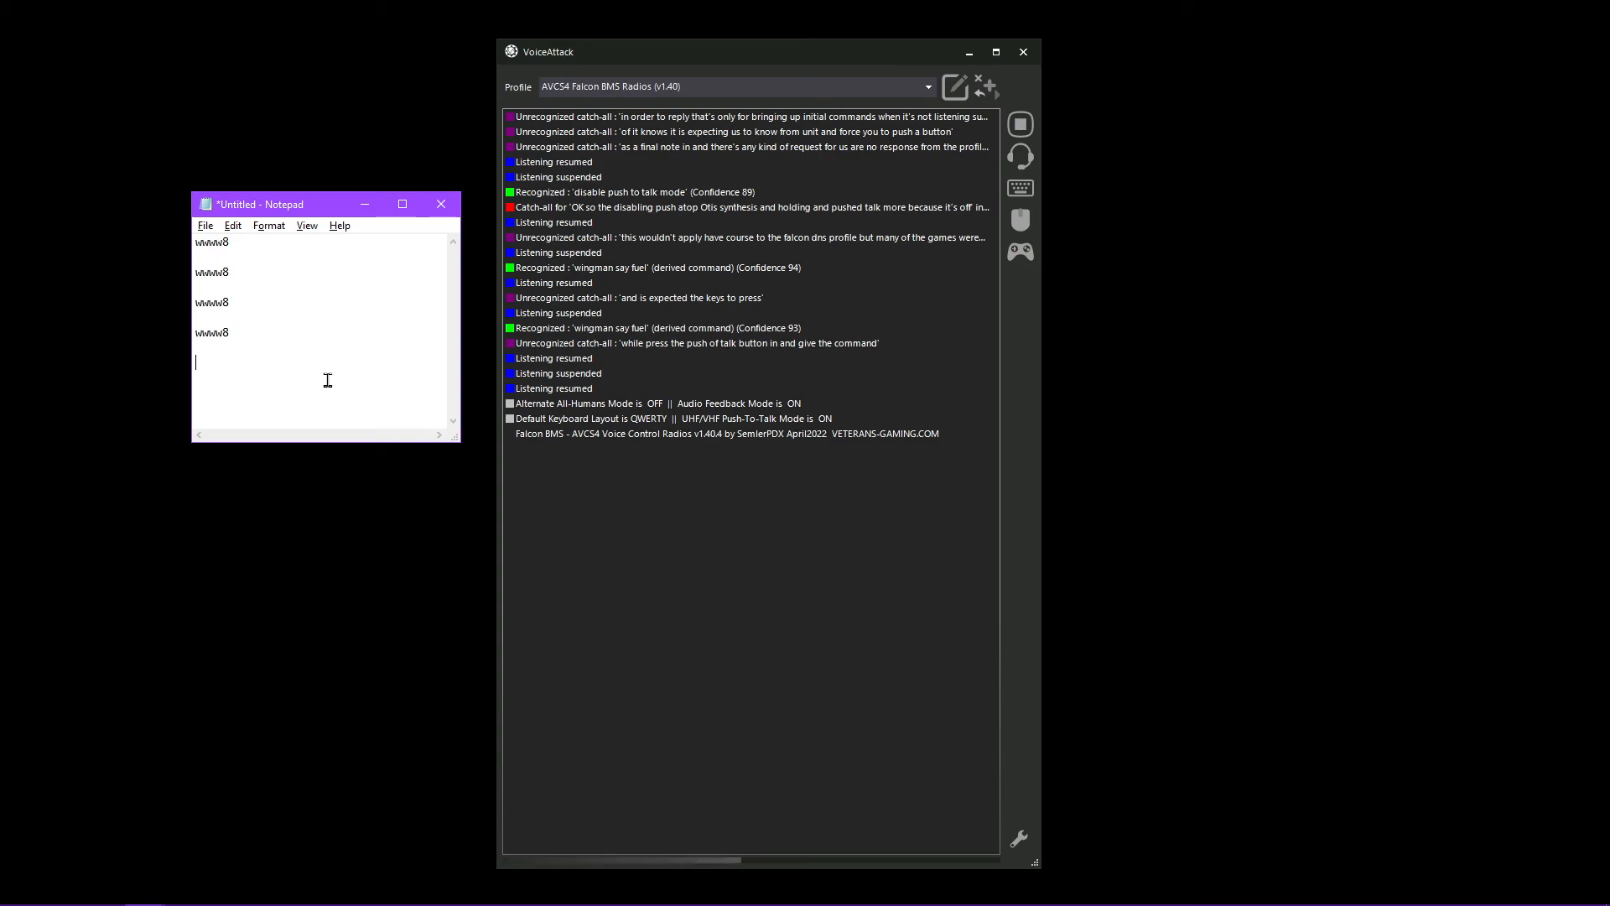
# Double-click in VoiceAttack while issuing 'disable push to talk mode'
pyautogui.doubleClick(211, 332)
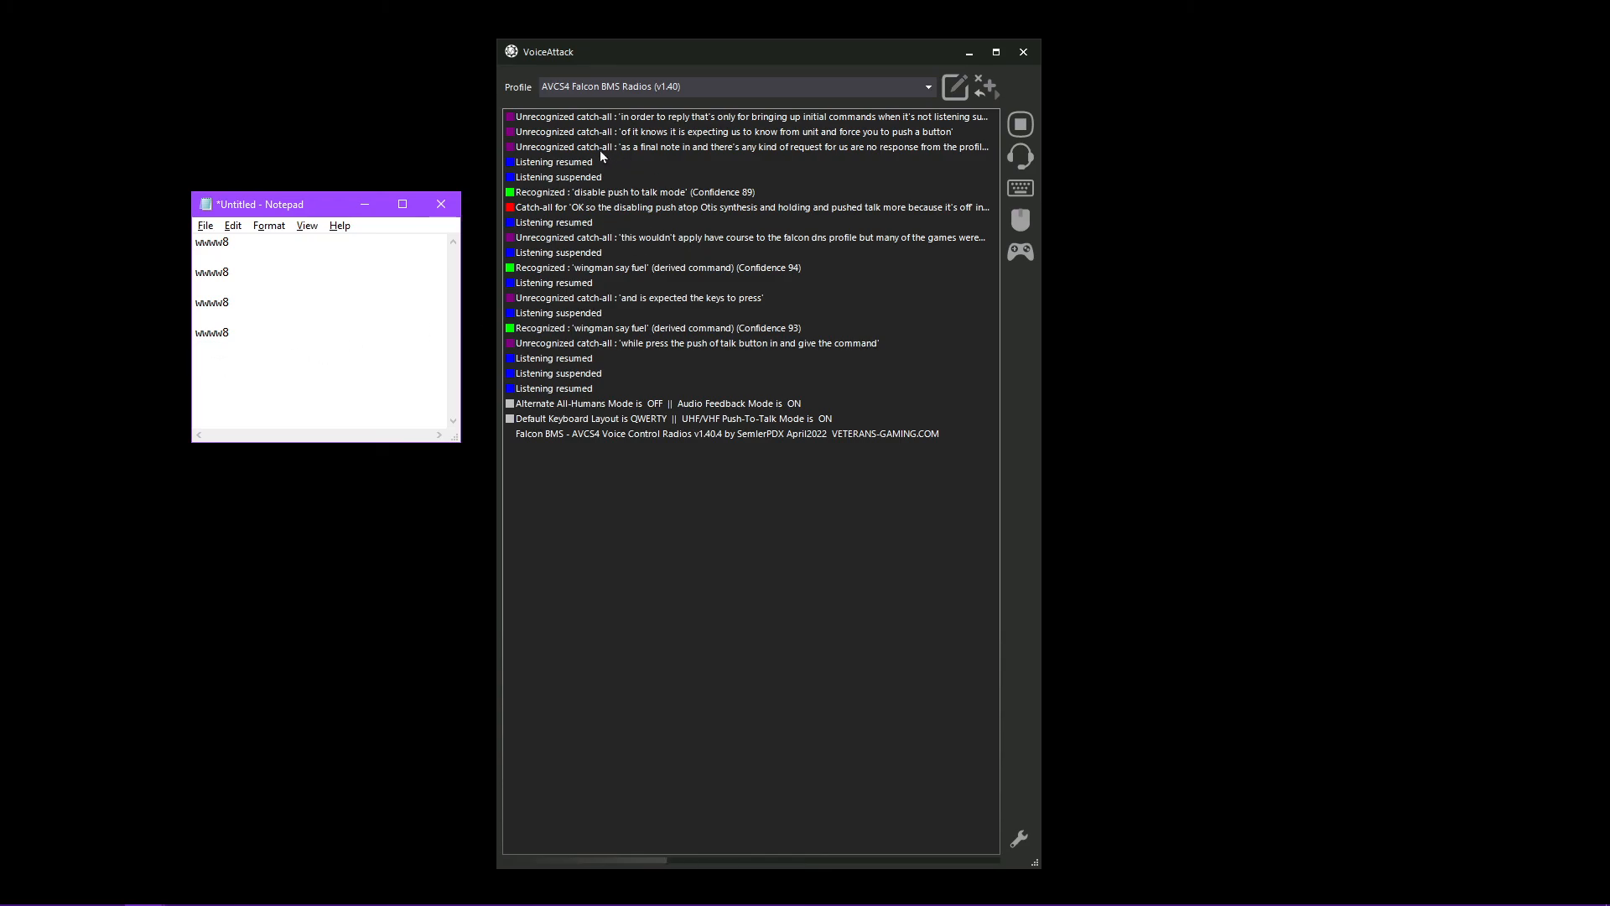
pyautogui.moveTo(878, 164)
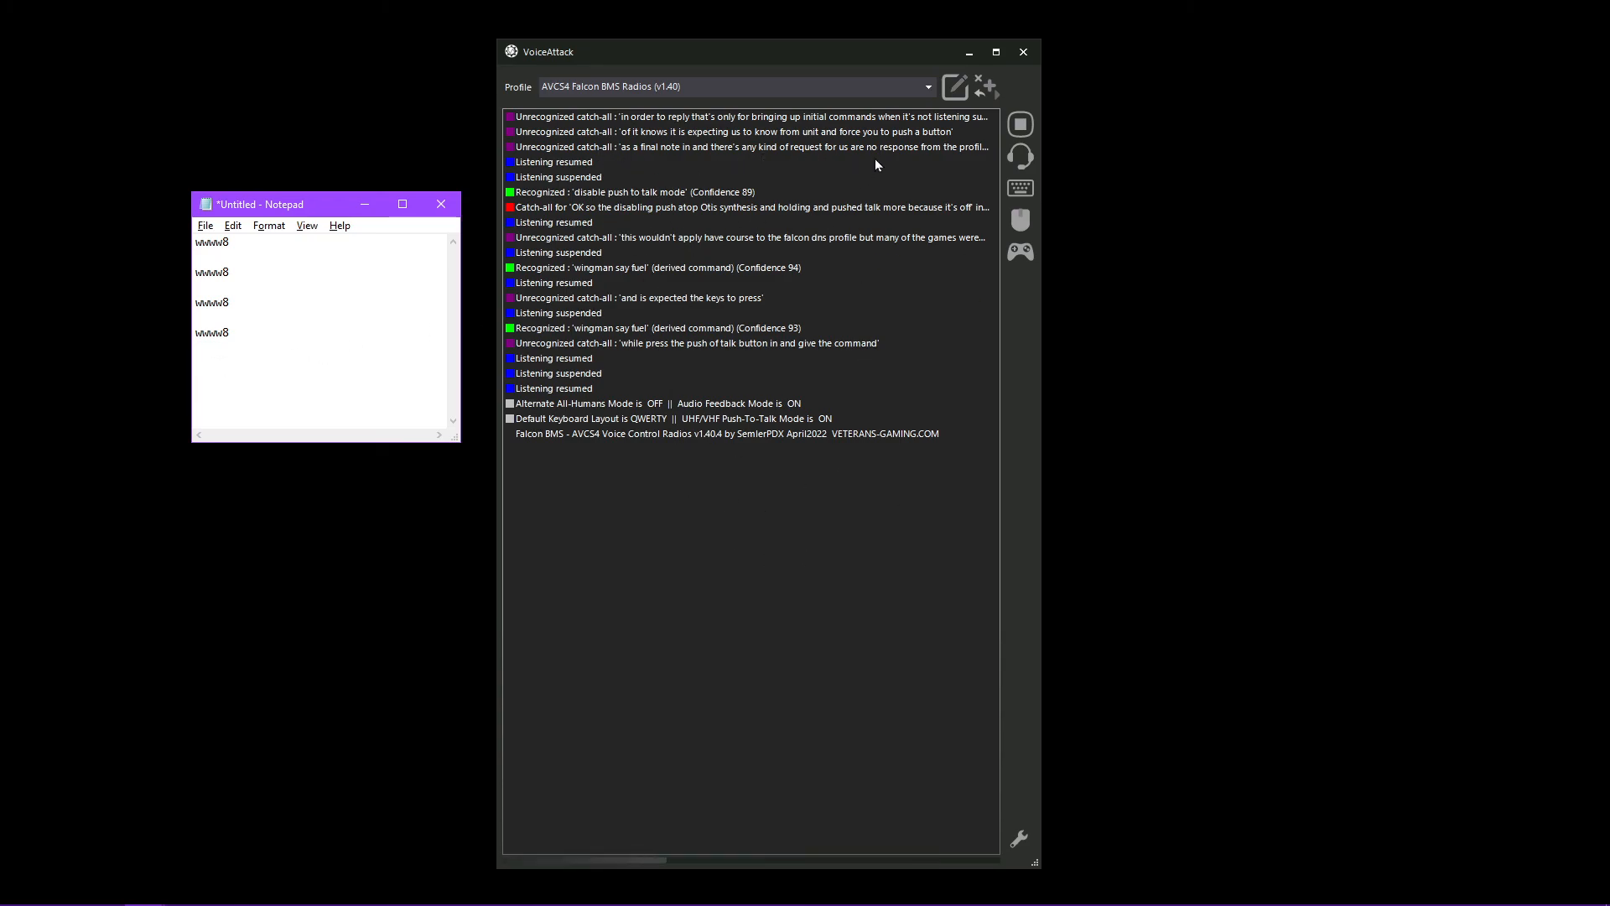